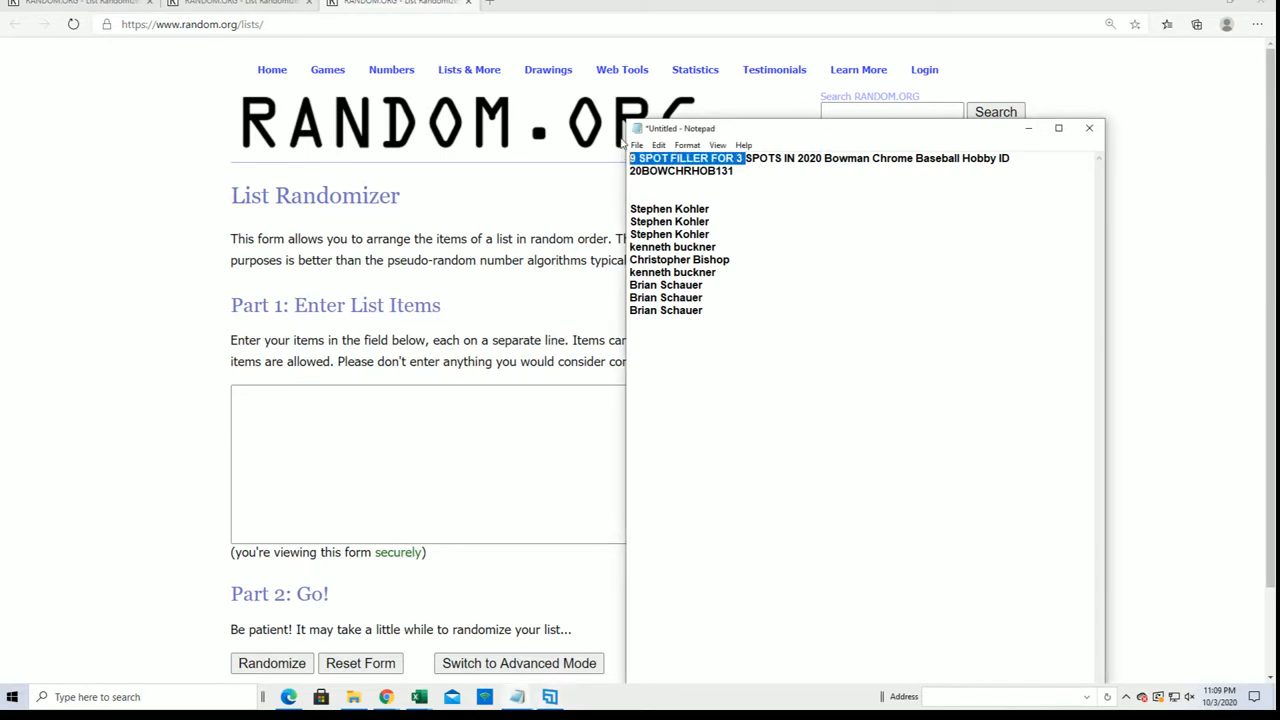
- Paste the nine filler names from Notepad into List Randomizer and shuffle them seven times
{"action": "right_click", "coordinate": [668, 259]}
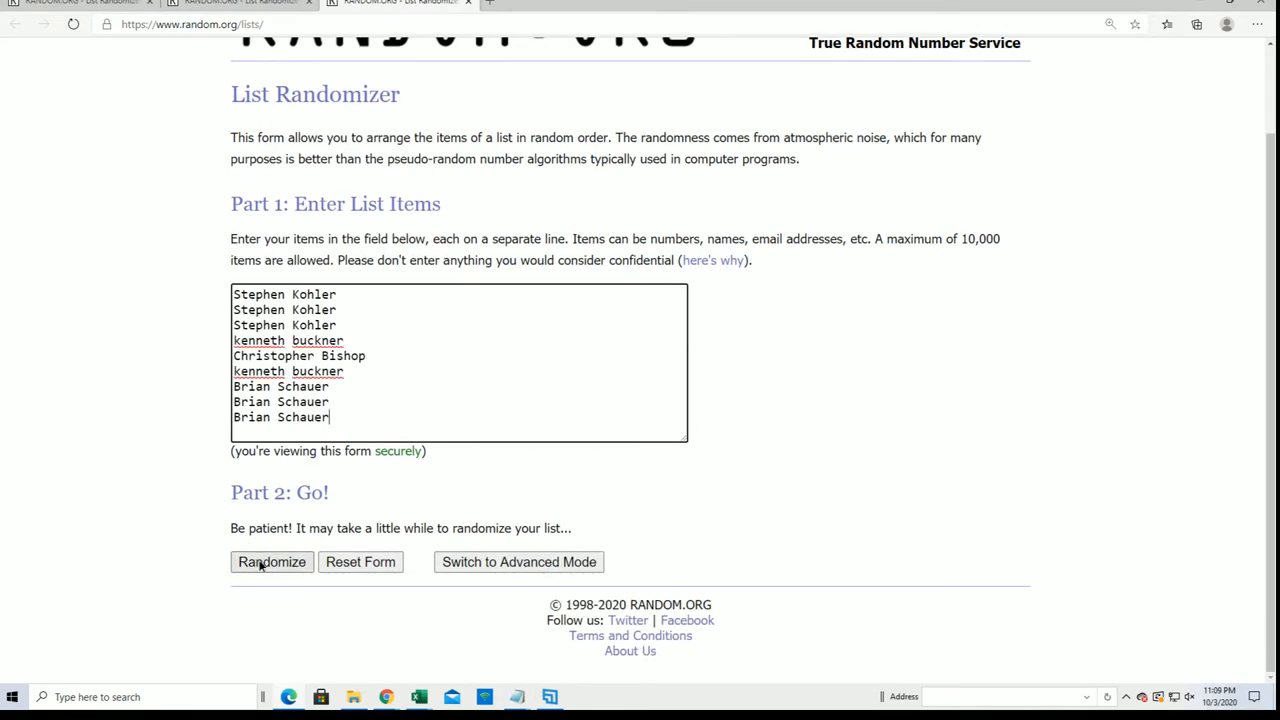
{"action": "left_click", "coordinate": [271, 561]}
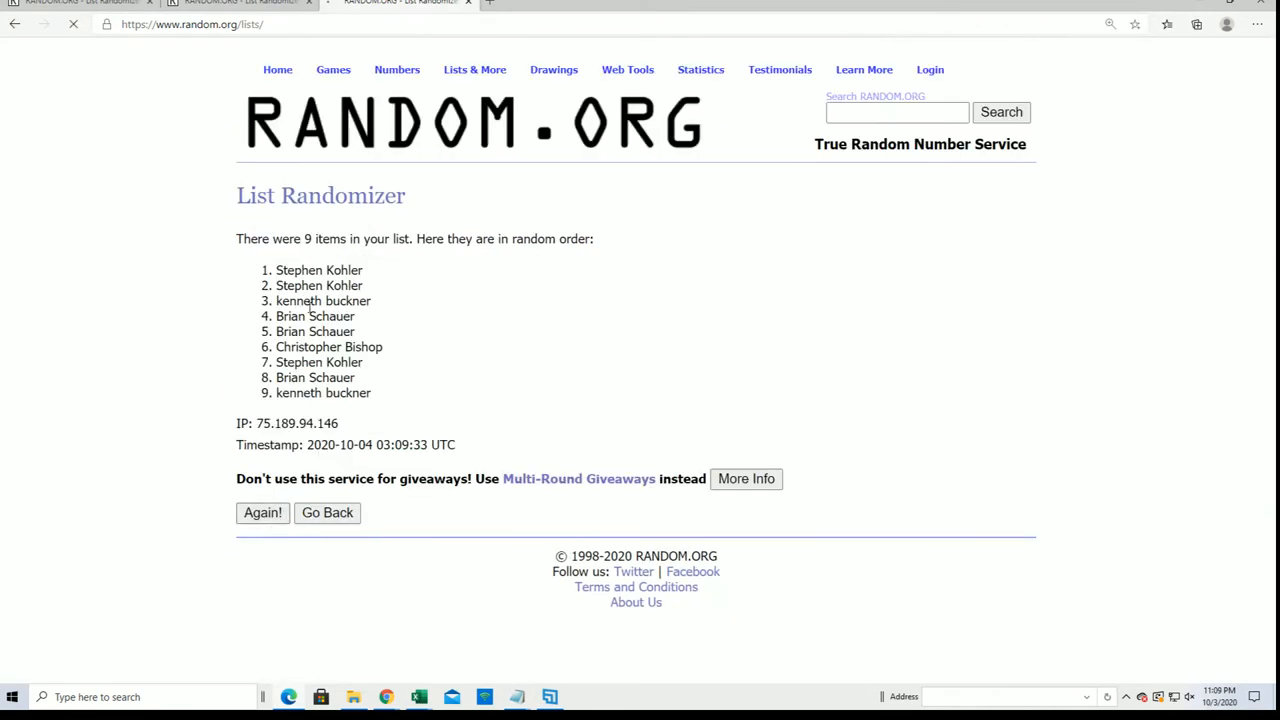
{"action": "left_click", "coordinate": [262, 512]}
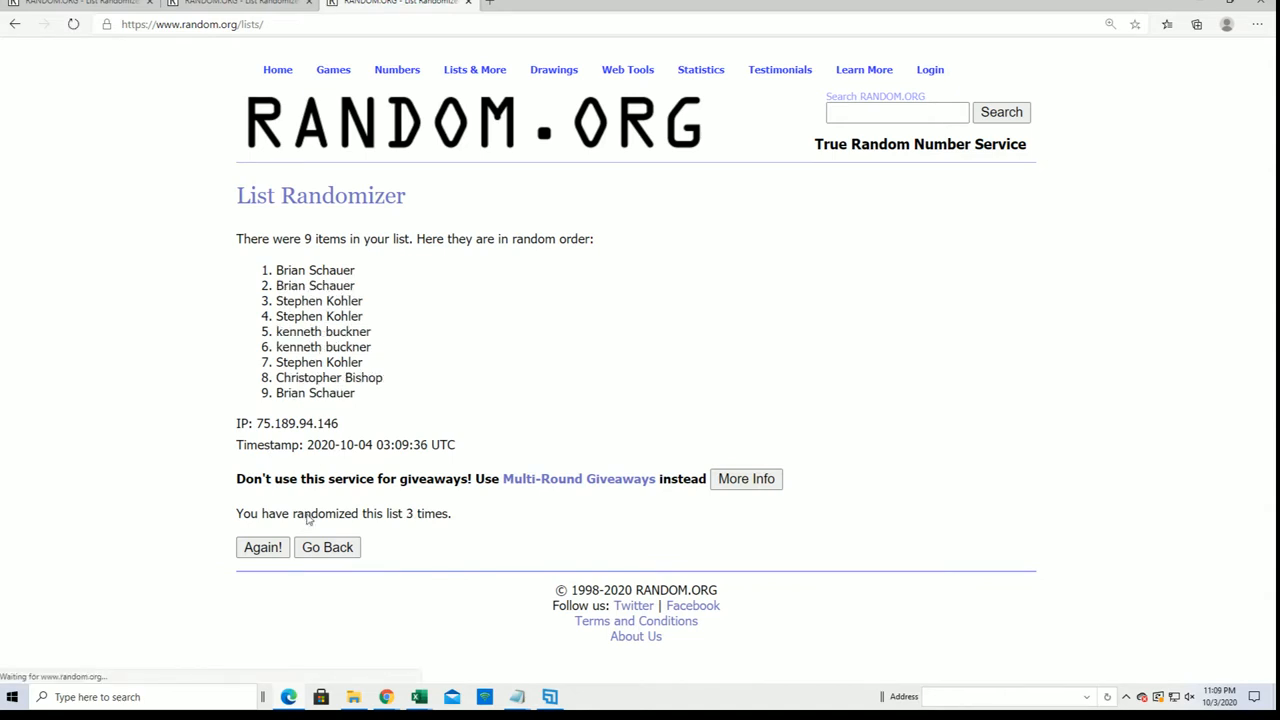
{"action": "left_click", "coordinate": [262, 547]}
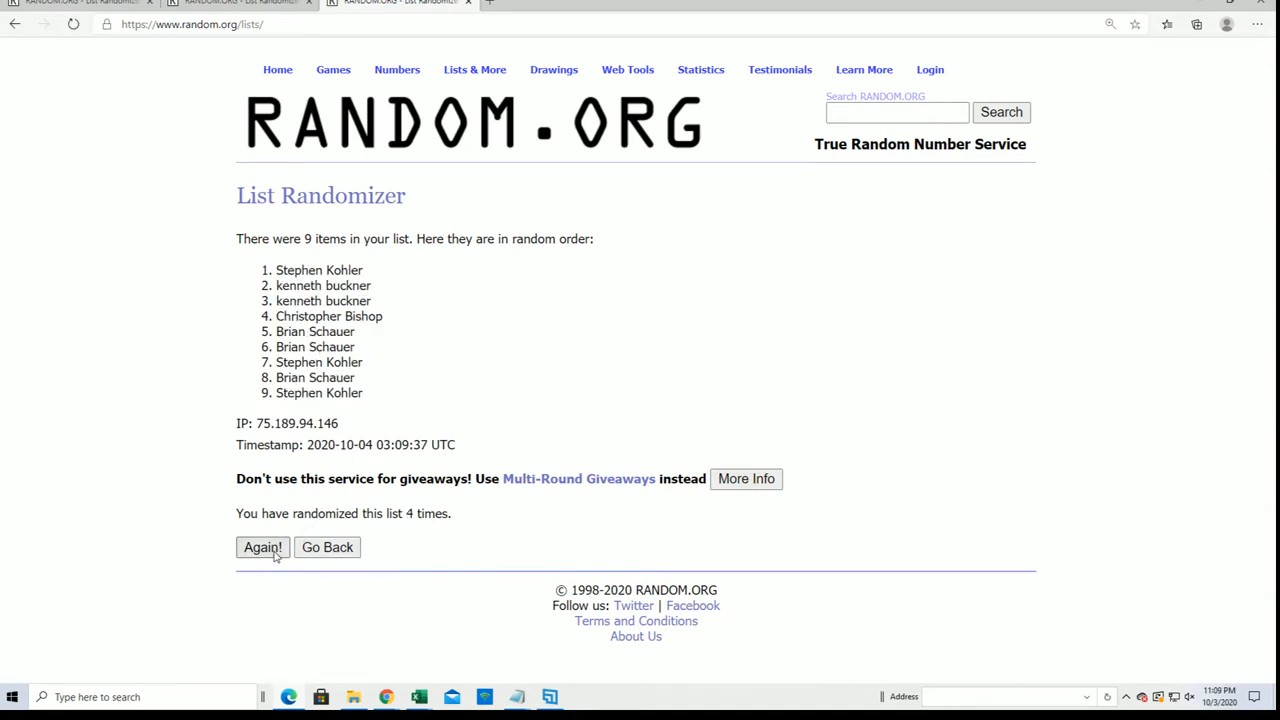
{"action": "left_click", "coordinate": [262, 547]}
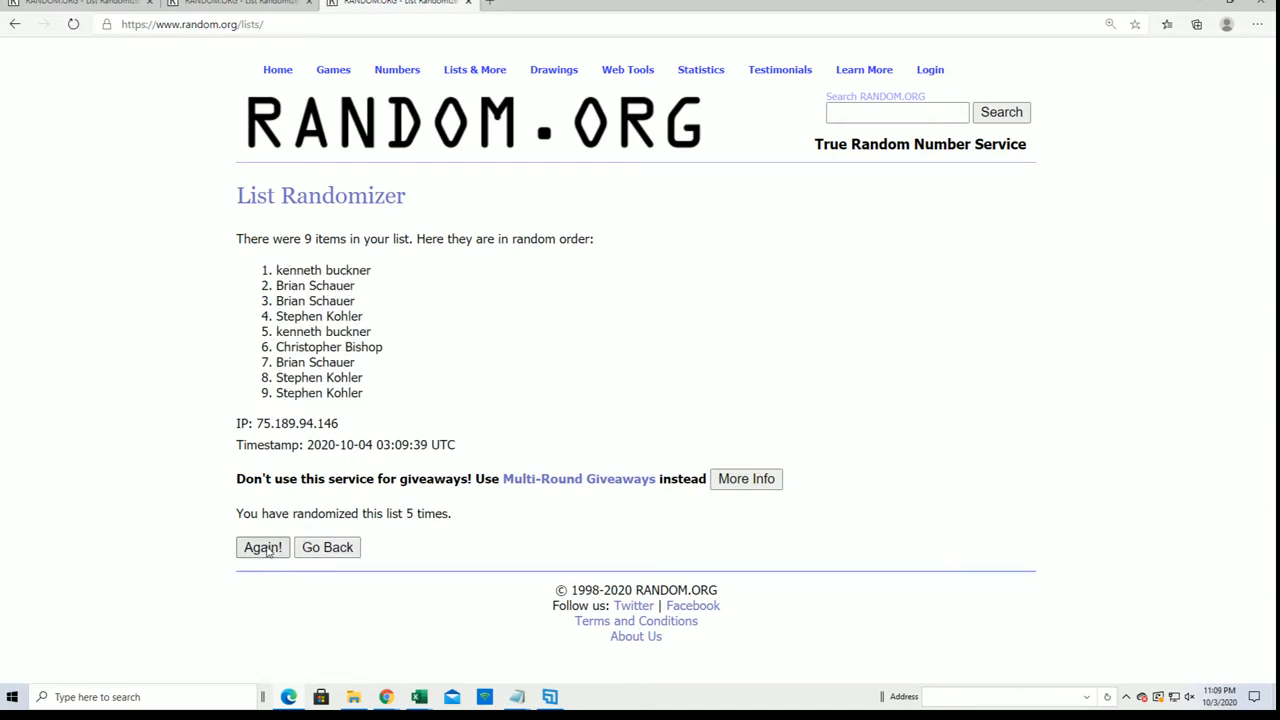
{"action": "left_click", "coordinate": [263, 547]}
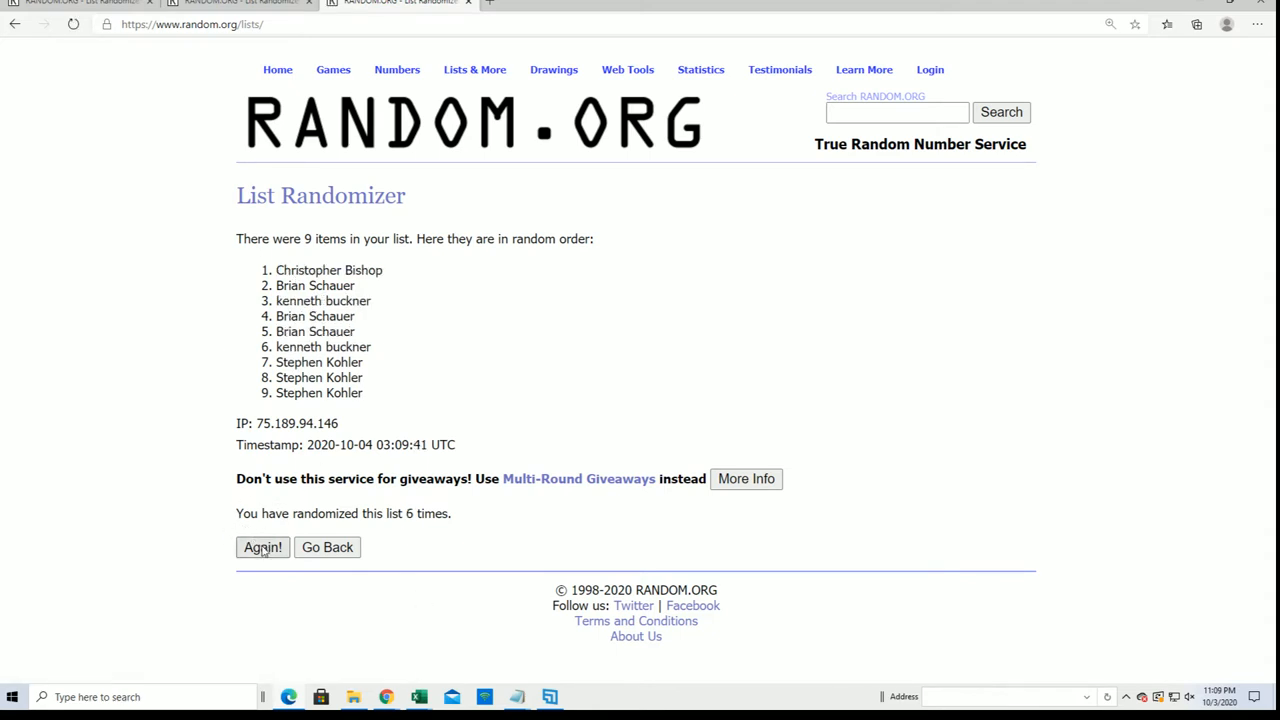
{"action": "left_click", "coordinate": [262, 547]}
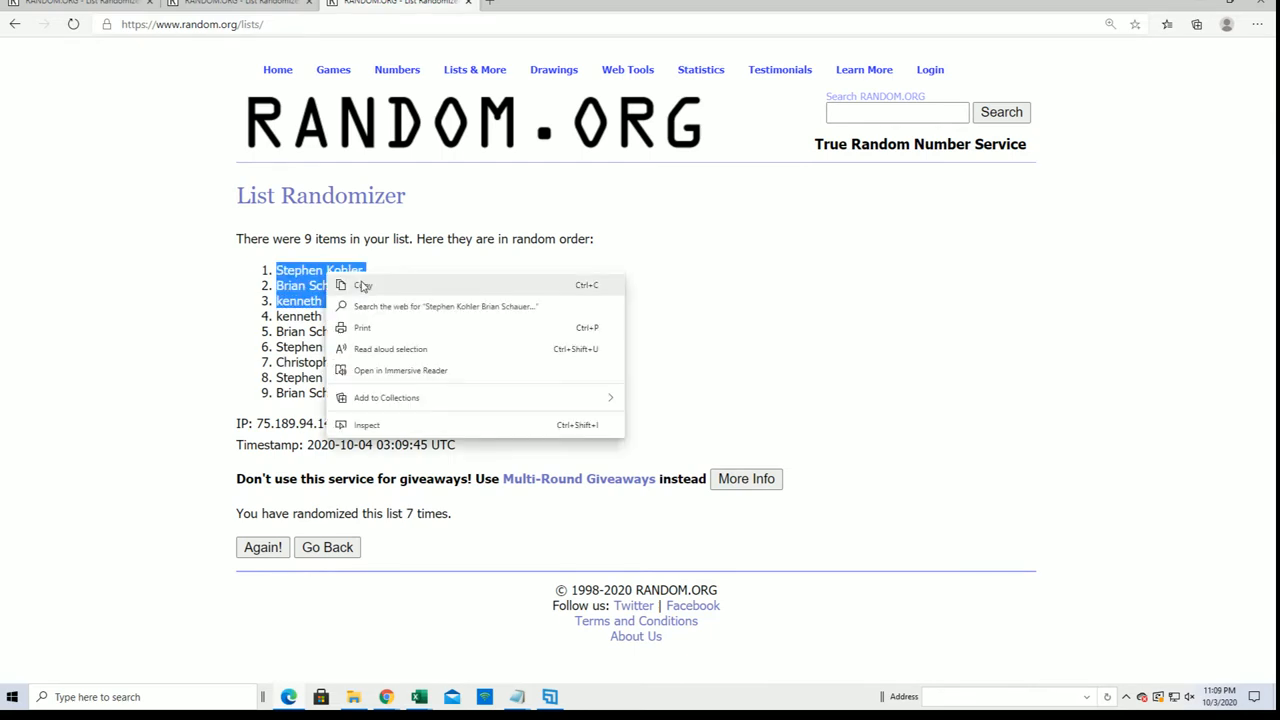
{"action": "left_click", "coordinate": [362, 285]}
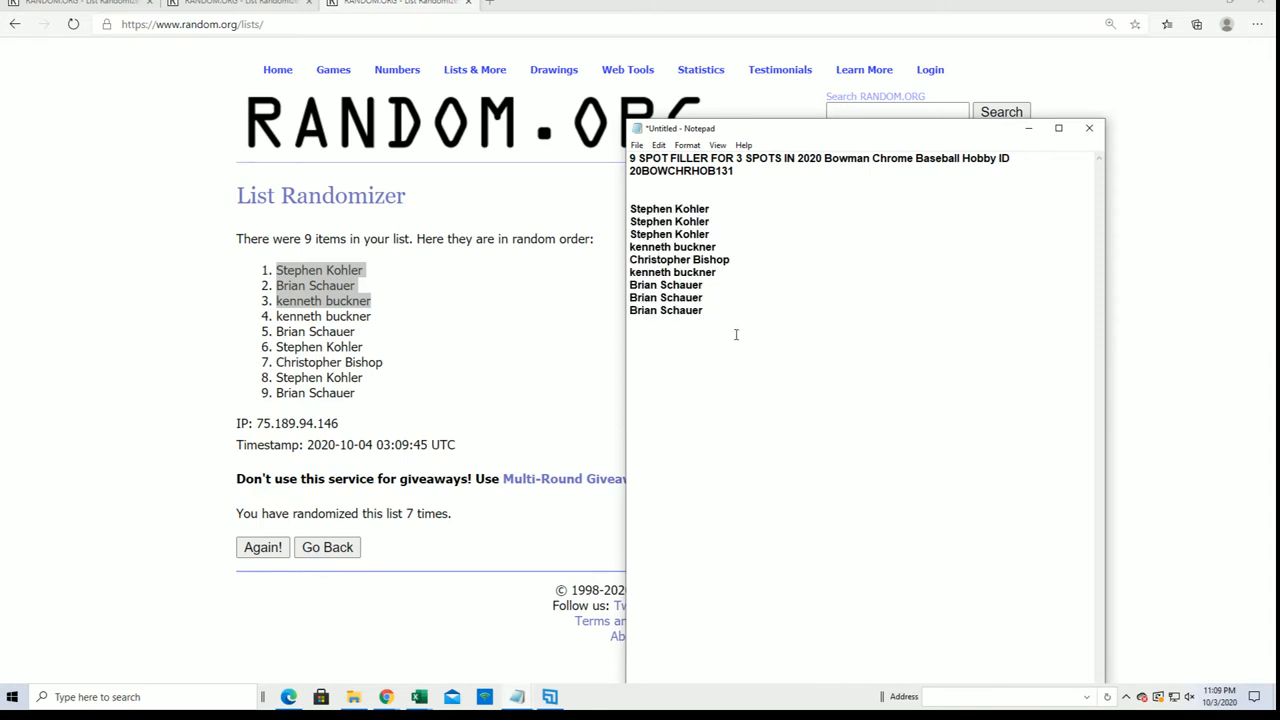
{"action": "key", "text": "enter"}
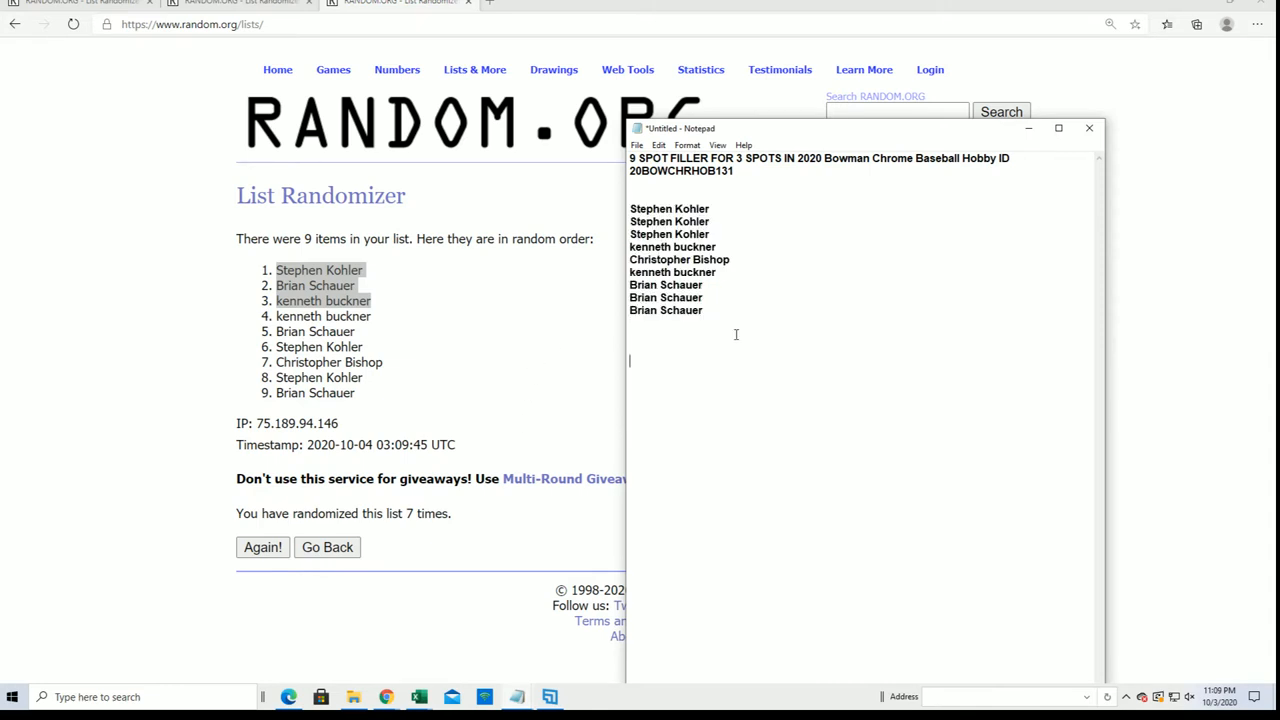
{"action": "type", "text": "Stephen Kohler"}
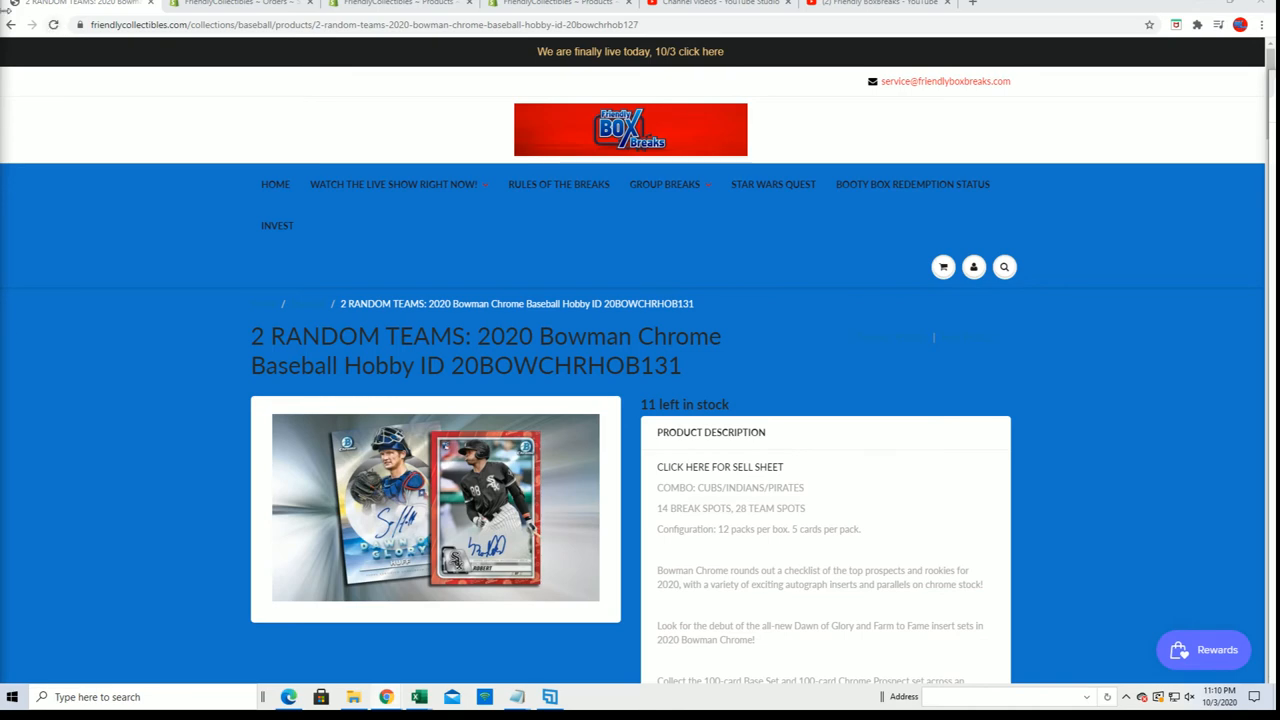
- Return to the Baseball listing and highlight the sold-out 20BOWCHRHOB131 filler's $7.65 price
{"action": "left_click", "coordinate": [11, 24]}
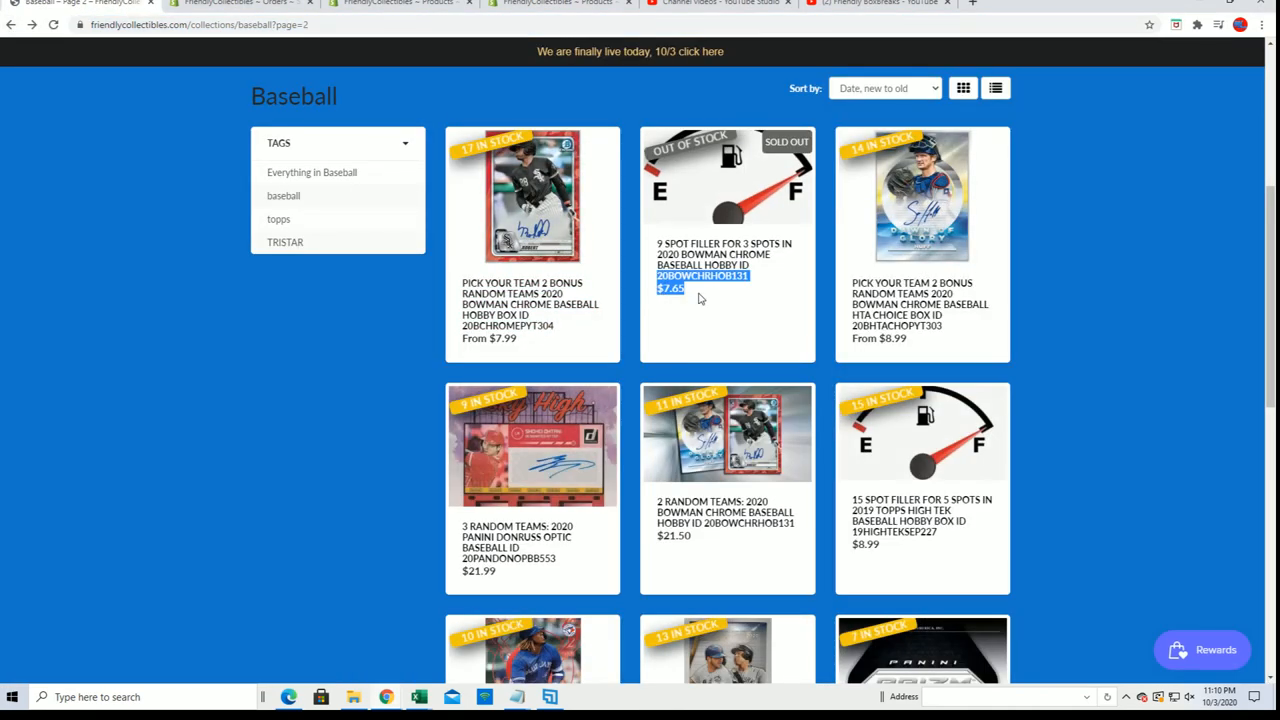
{"action": "mouse_move", "coordinate": [740, 349]}
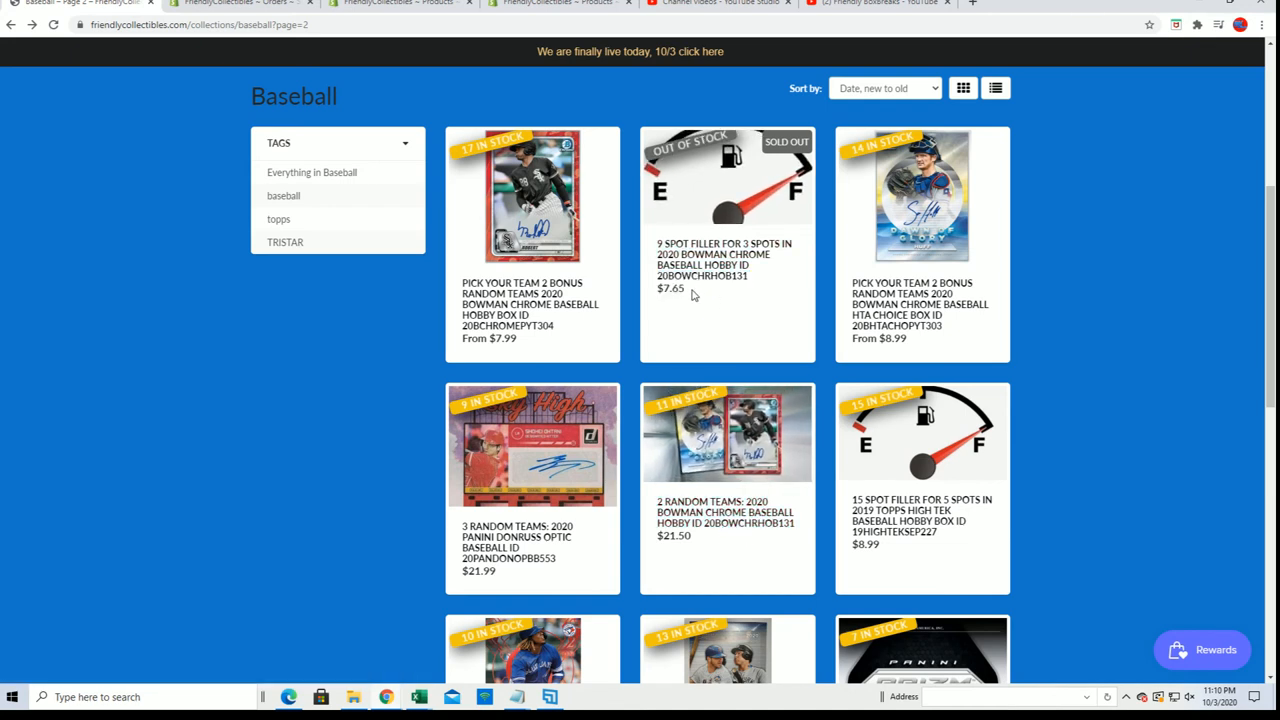
{"action": "double_click", "coordinate": [669, 288]}
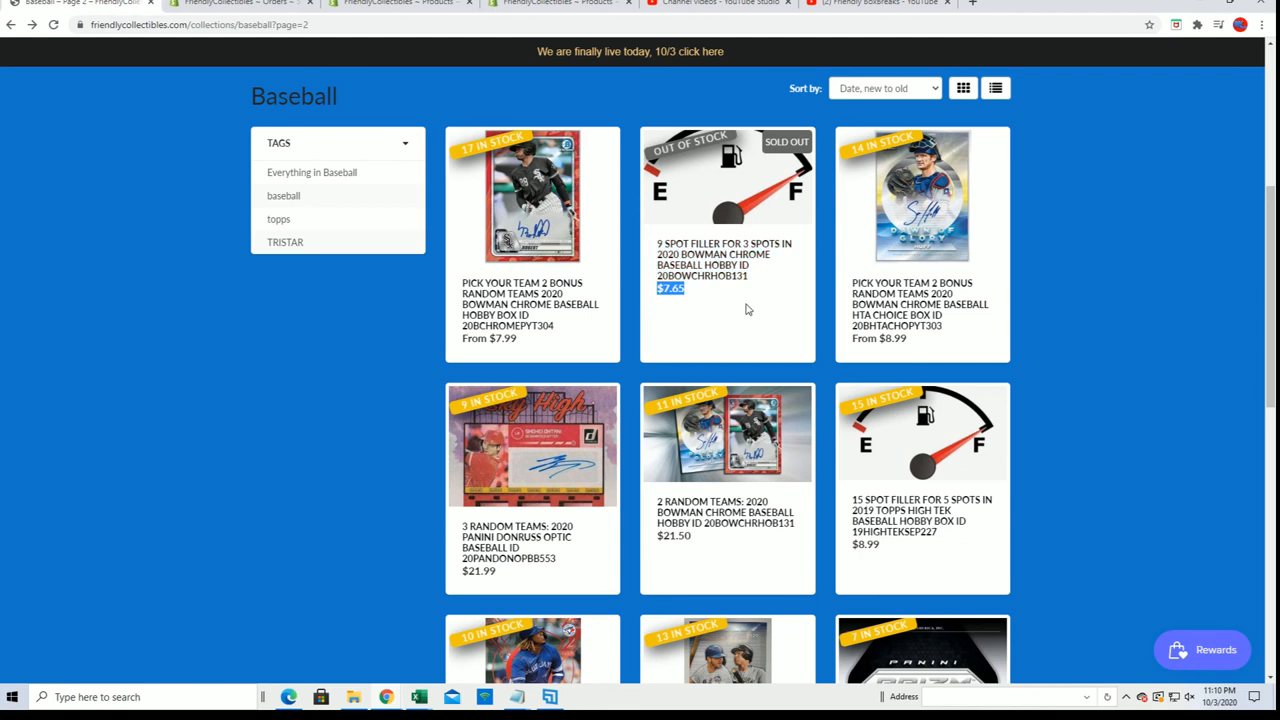